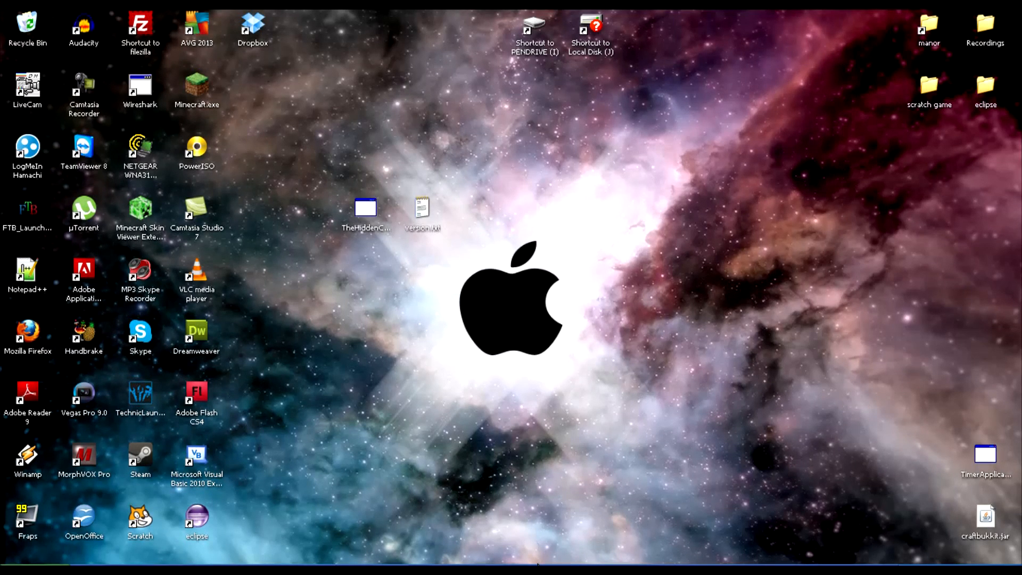
pyautogui.moveTo(338, 88)
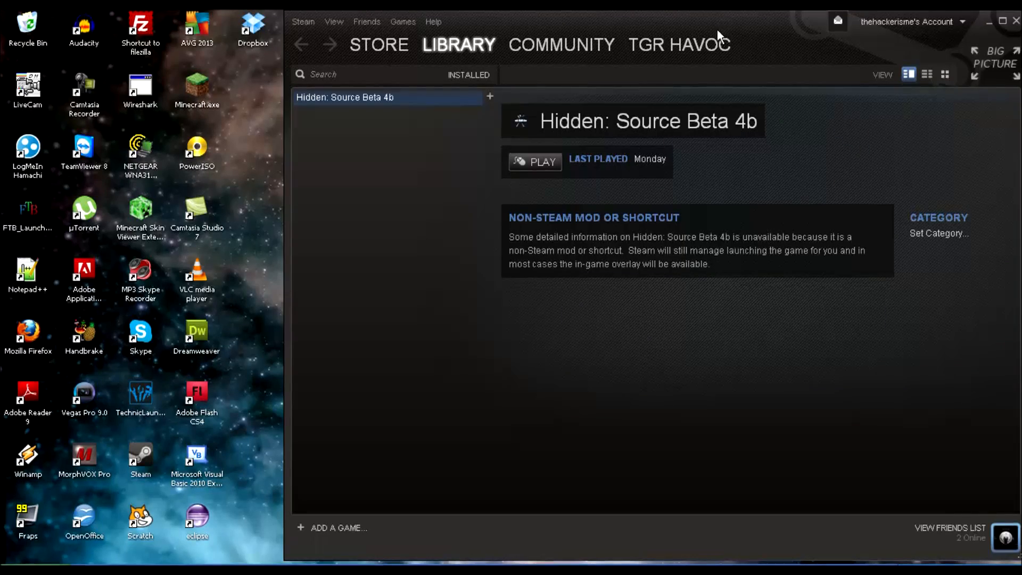
pyautogui.moveTo(739, 40)
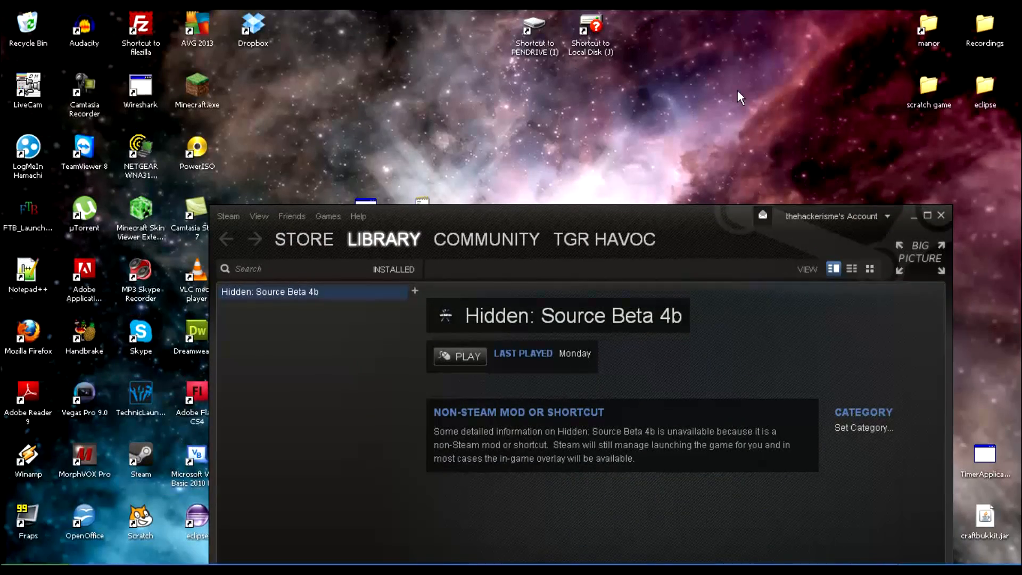
pyautogui.moveTo(740, 233)
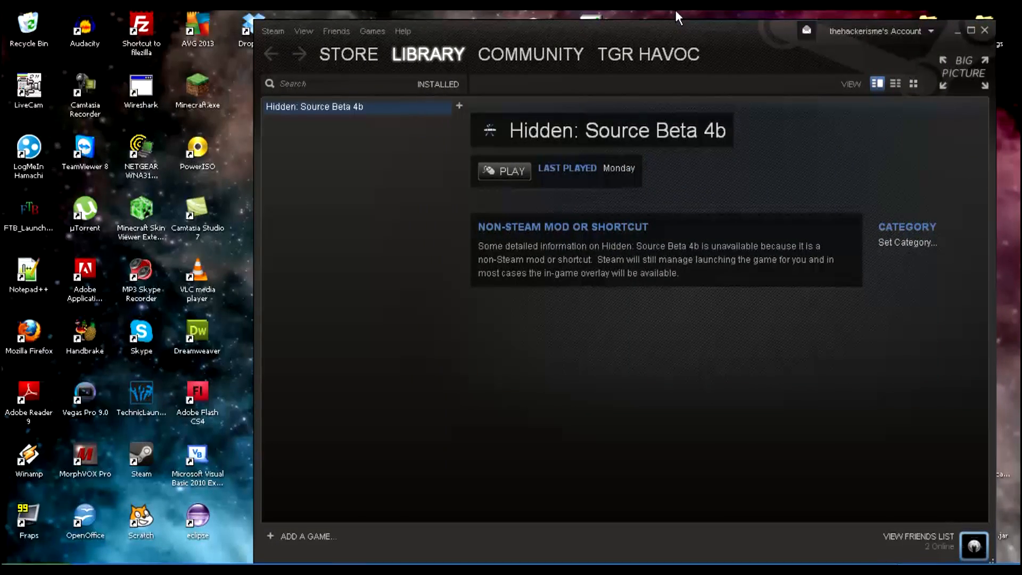
pyautogui.moveTo(319, 112)
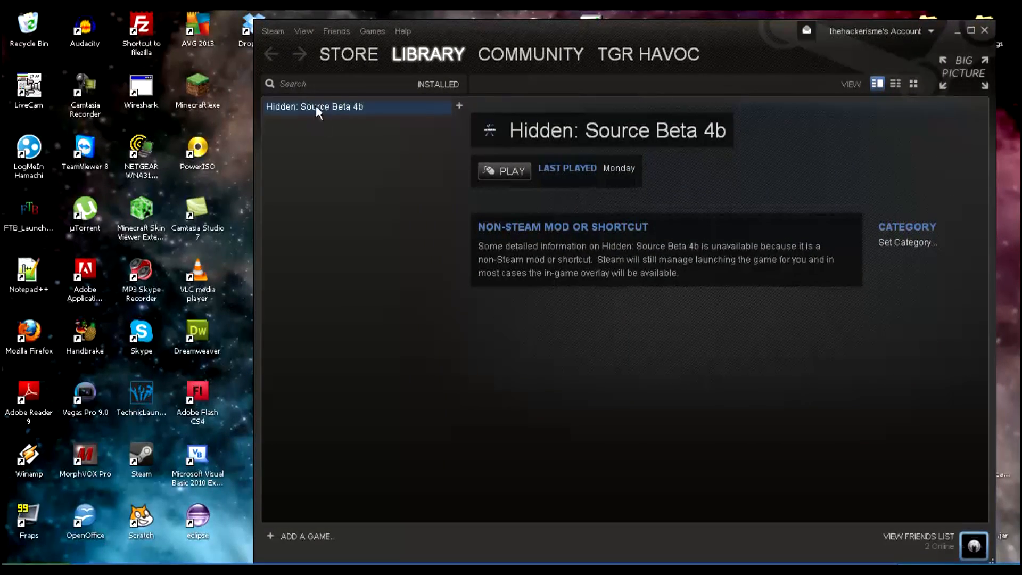
pyautogui.moveTo(292, 113)
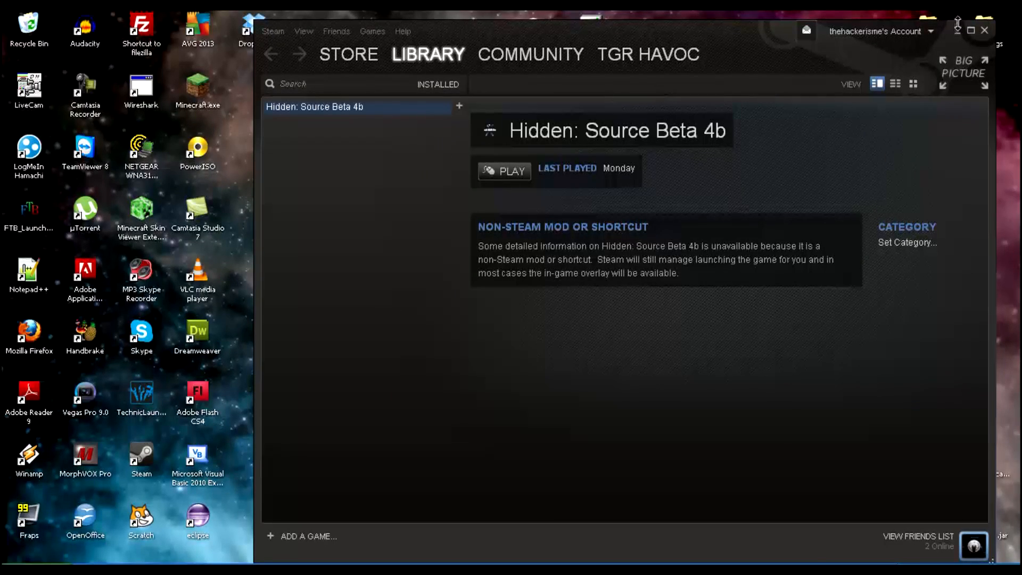
# Close the Steam library window showing Hidden: Source Beta 4b and return to the desktop
pyautogui.click(985, 30)
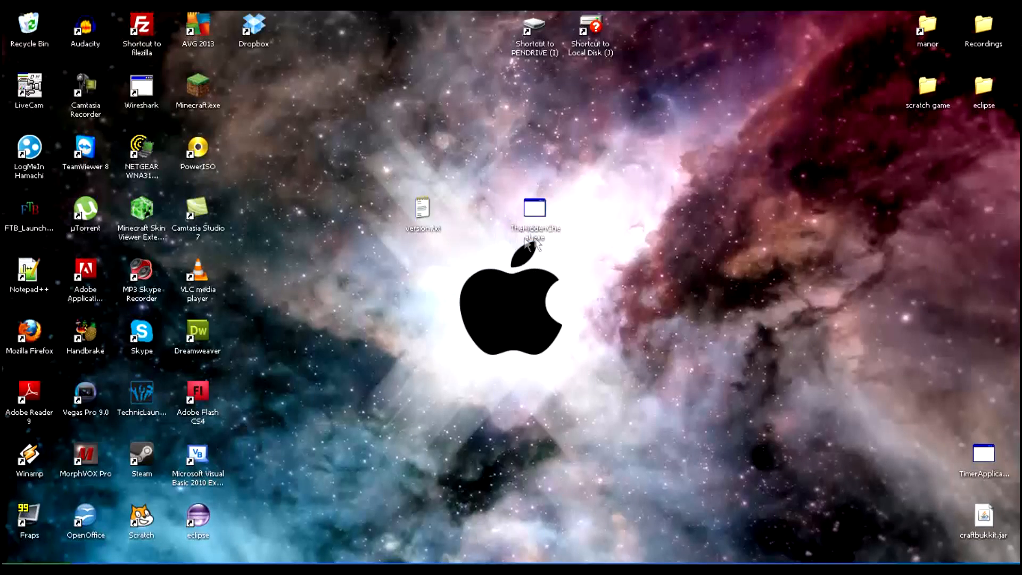
pyautogui.moveTo(618, 216)
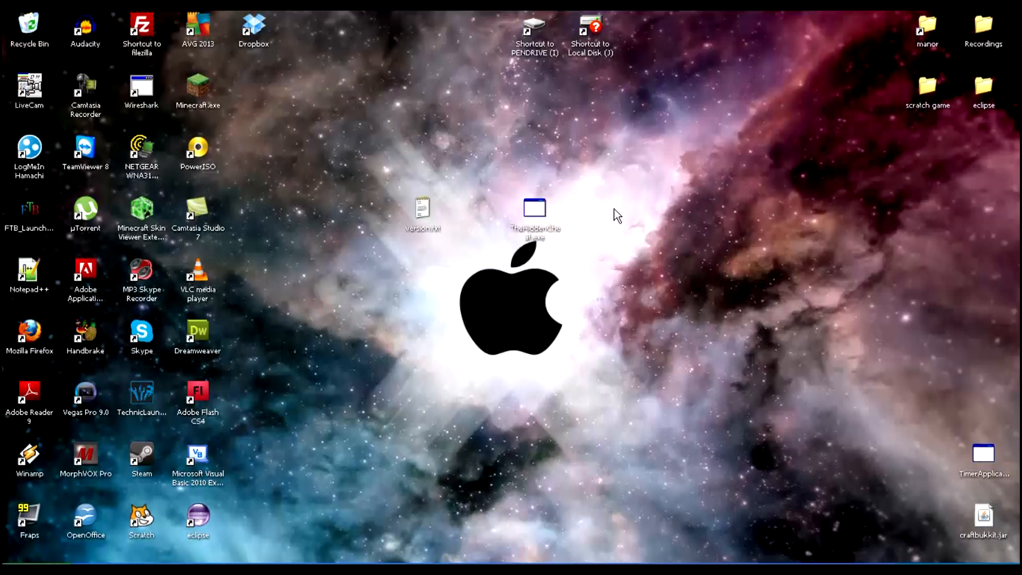
pyautogui.moveTo(576, 268)
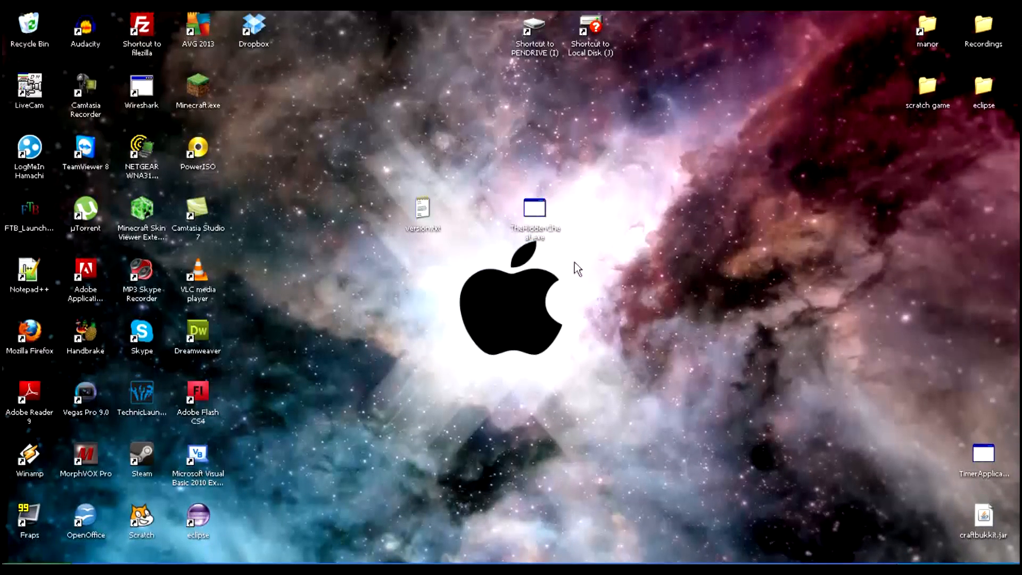
pyautogui.click(534, 215)
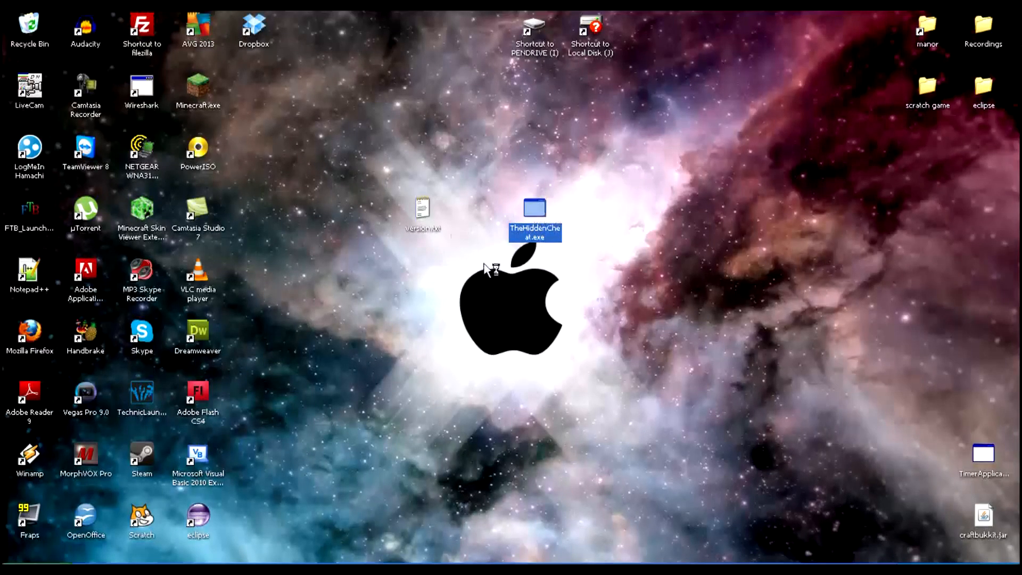
pyautogui.click(423, 212)
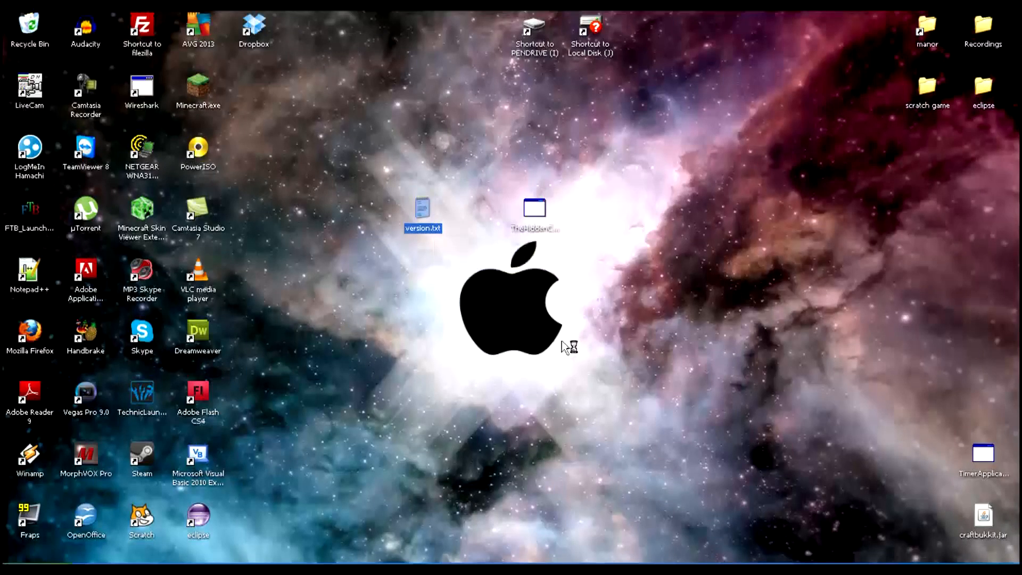
pyautogui.moveTo(479, 275)
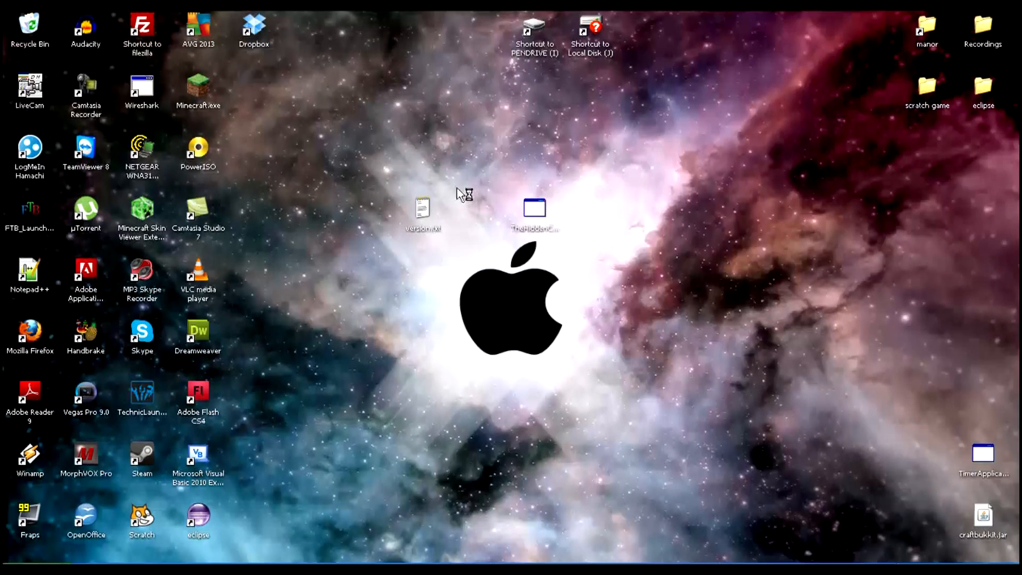
pyautogui.moveTo(463, 196)
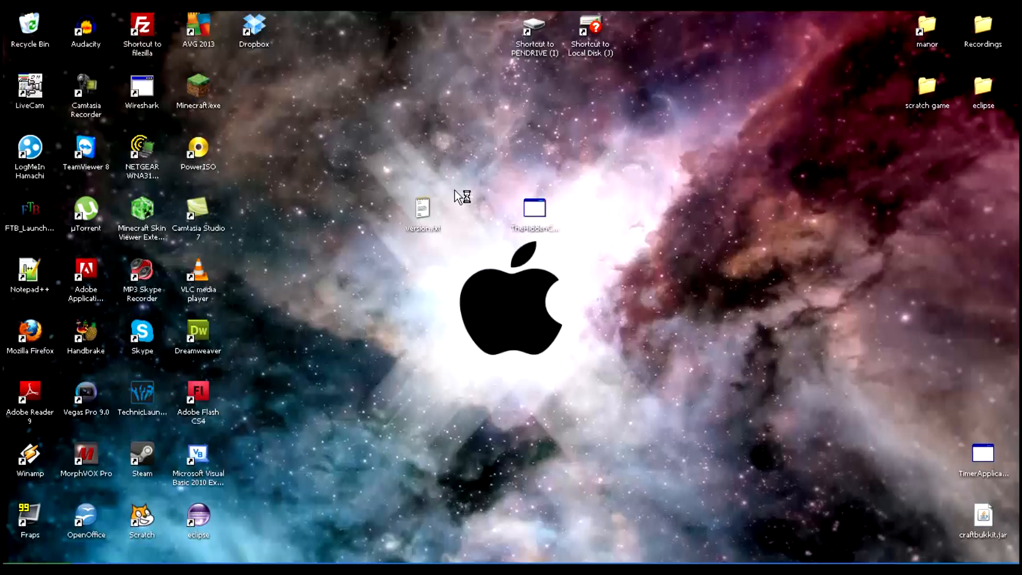
pyautogui.click(533, 209)
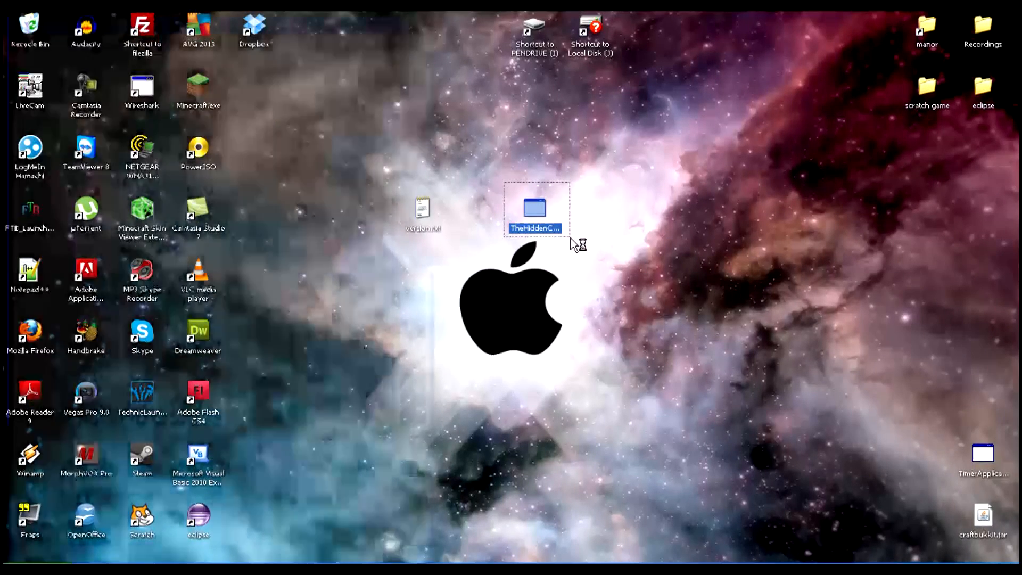
pyautogui.doubleClick(423, 209)
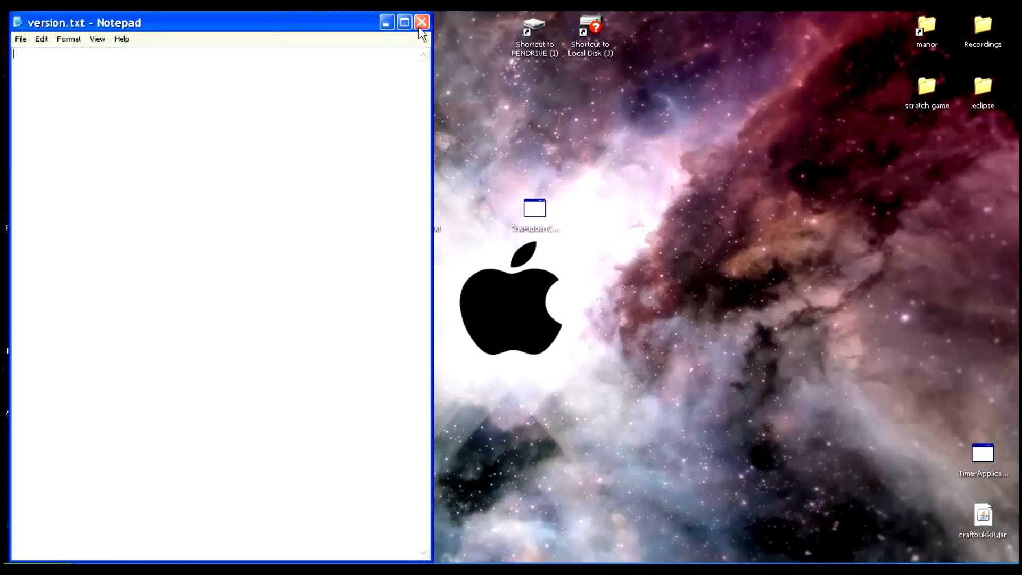
pyautogui.click(421, 21)
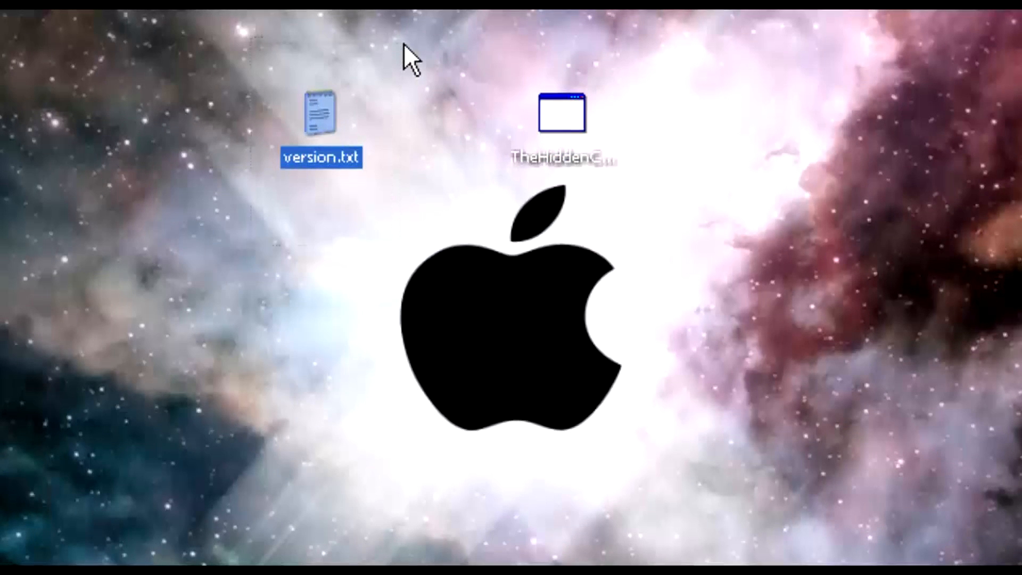
pyautogui.doubleClick(562, 114)
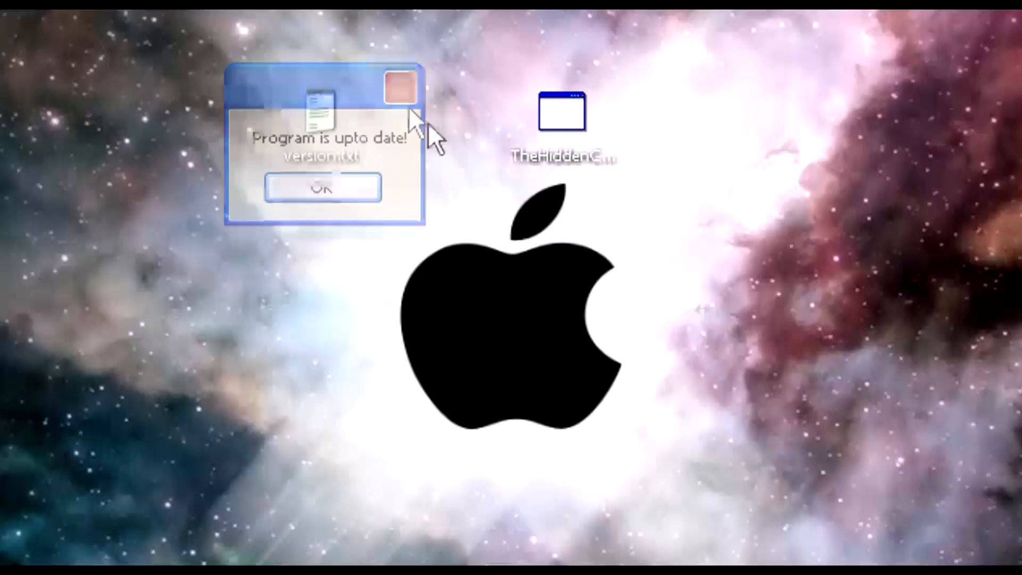
pyautogui.click(321, 187)
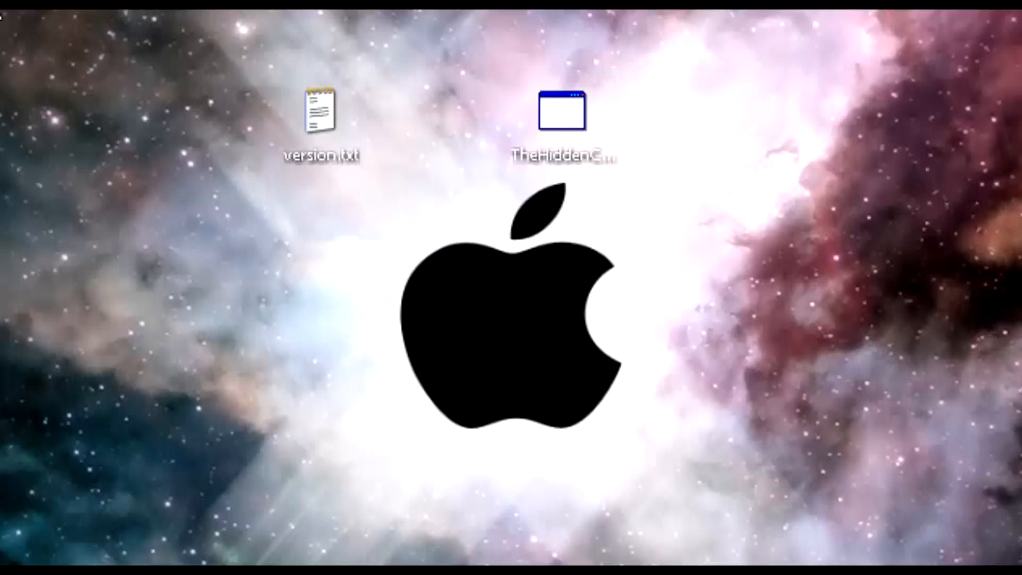
pyautogui.click(562, 111)
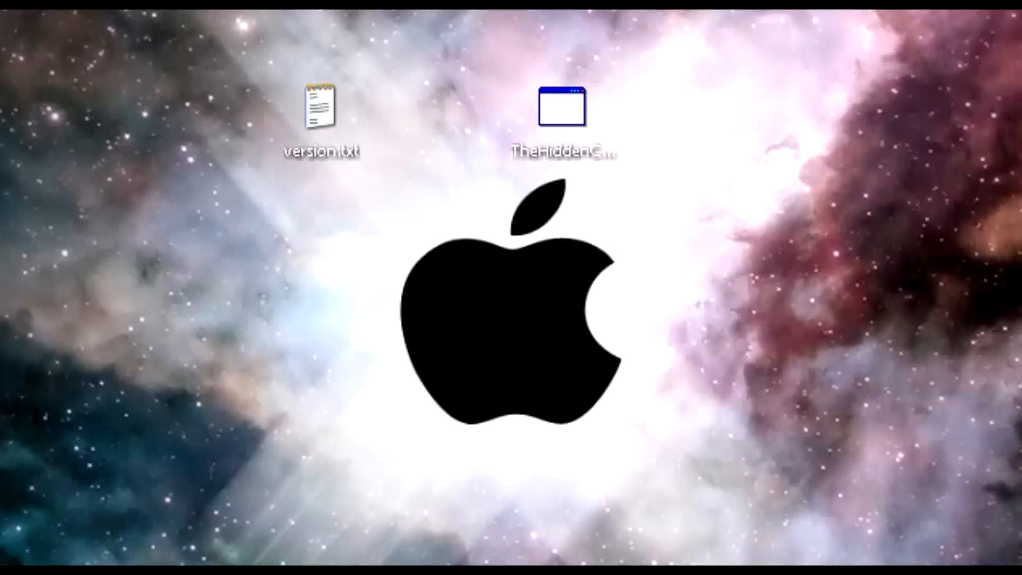
# Launch TheHiddenCheat and confirm the Game Folder Found check
pyautogui.doubleClick(562, 109)
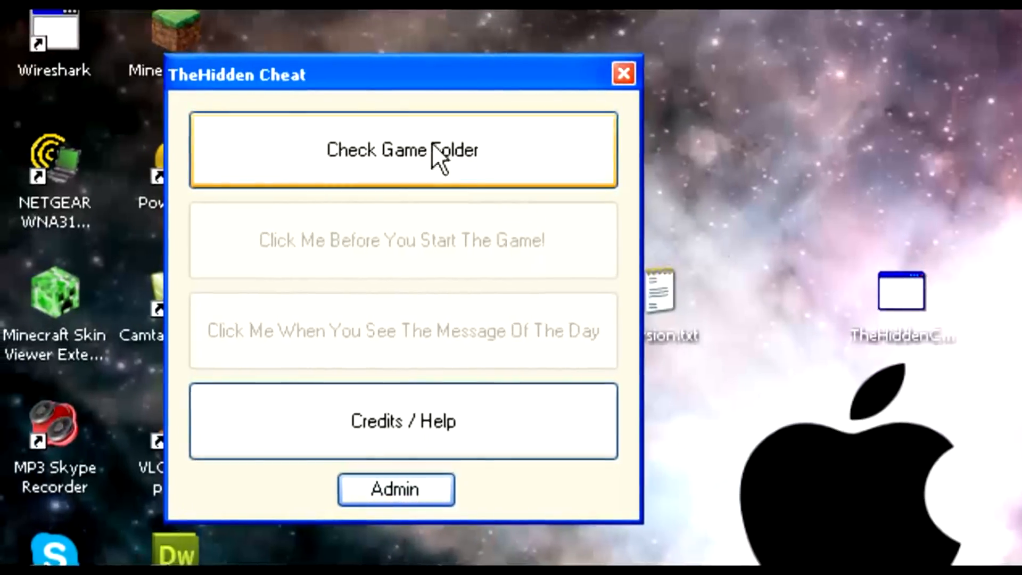
pyautogui.click(402, 150)
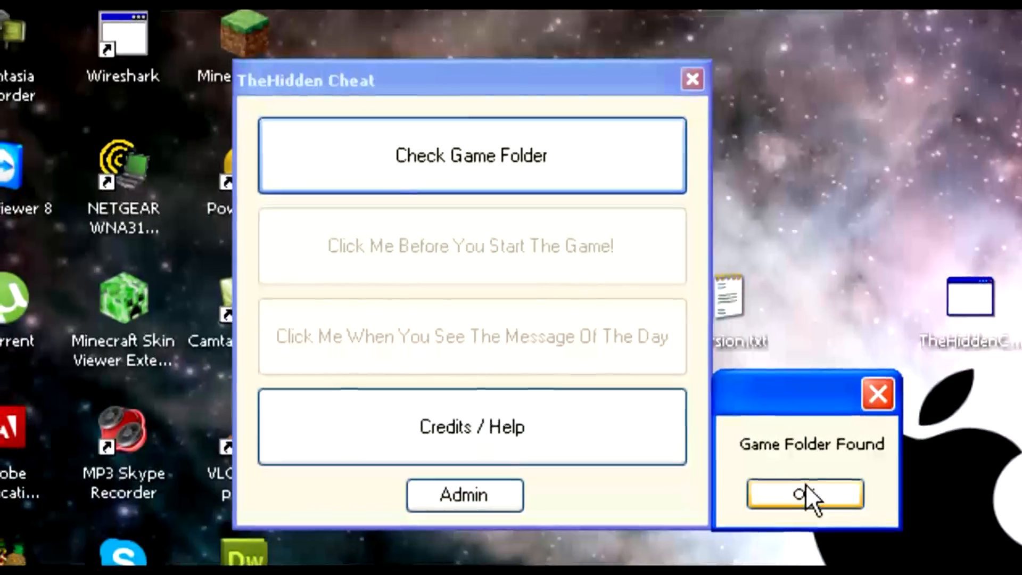
pyautogui.click(805, 493)
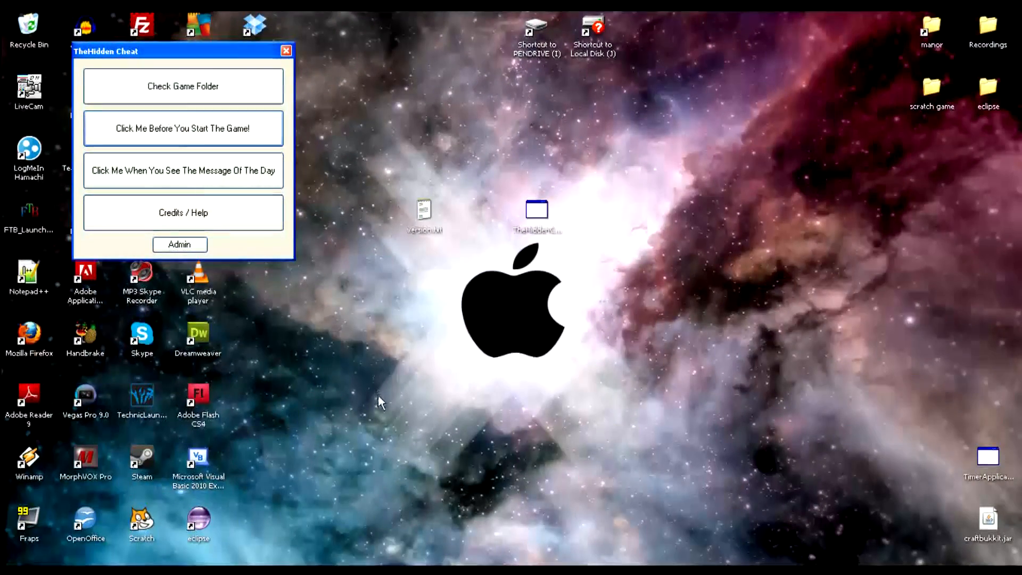
# Prime the cheat with 'Click Me Before You Start The Game!' and acknowledge its start prompt
pyautogui.moveTo(106, 51); pyautogui.dragTo(91, 41)
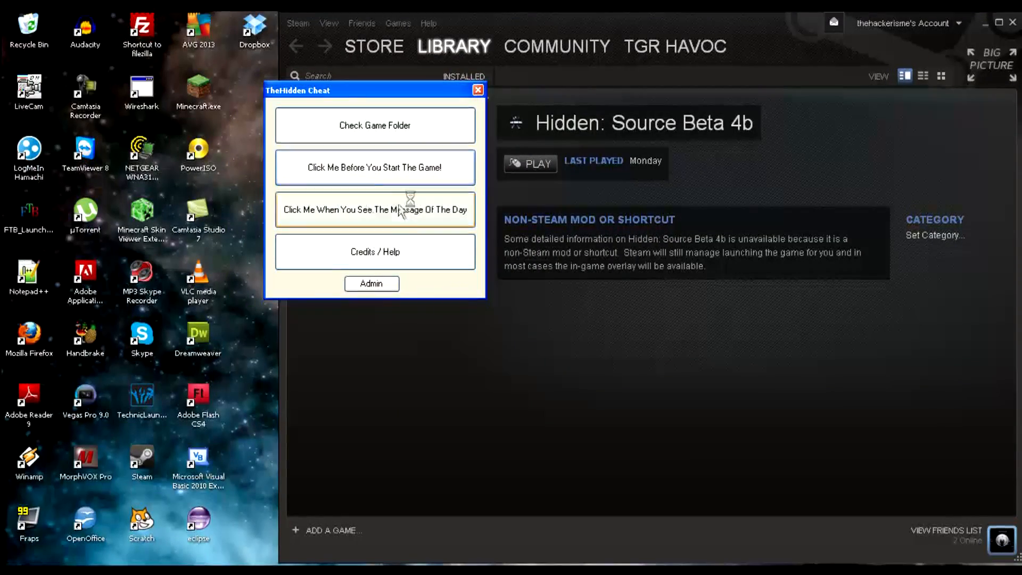
pyautogui.click(374, 167)
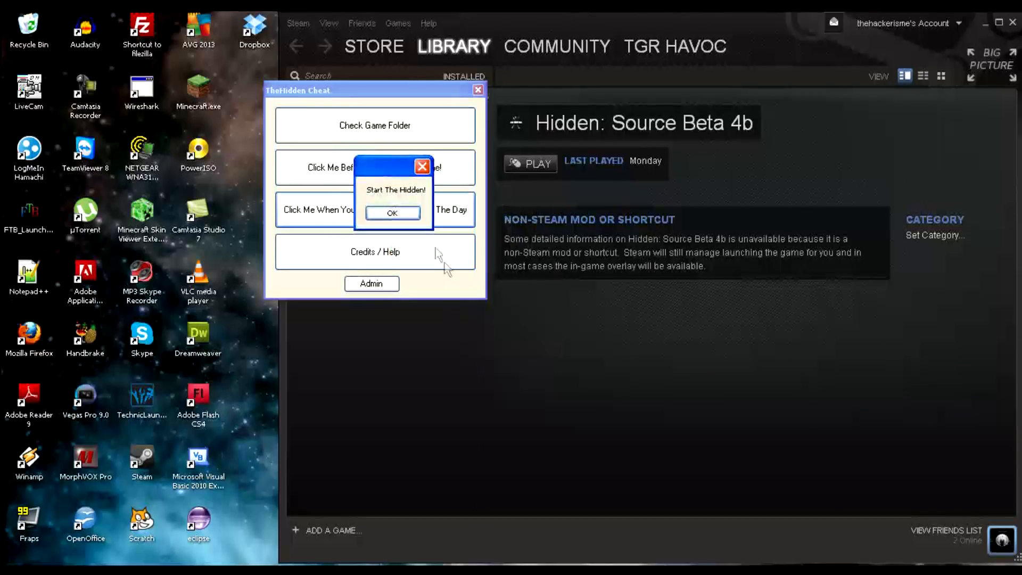
pyautogui.click(392, 213)
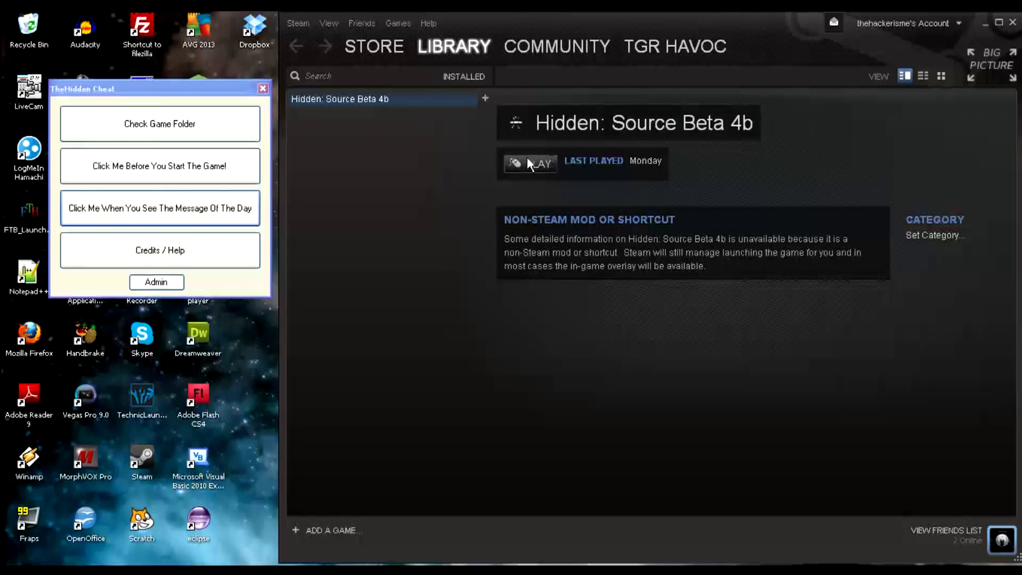
pyautogui.moveTo(989, 36)
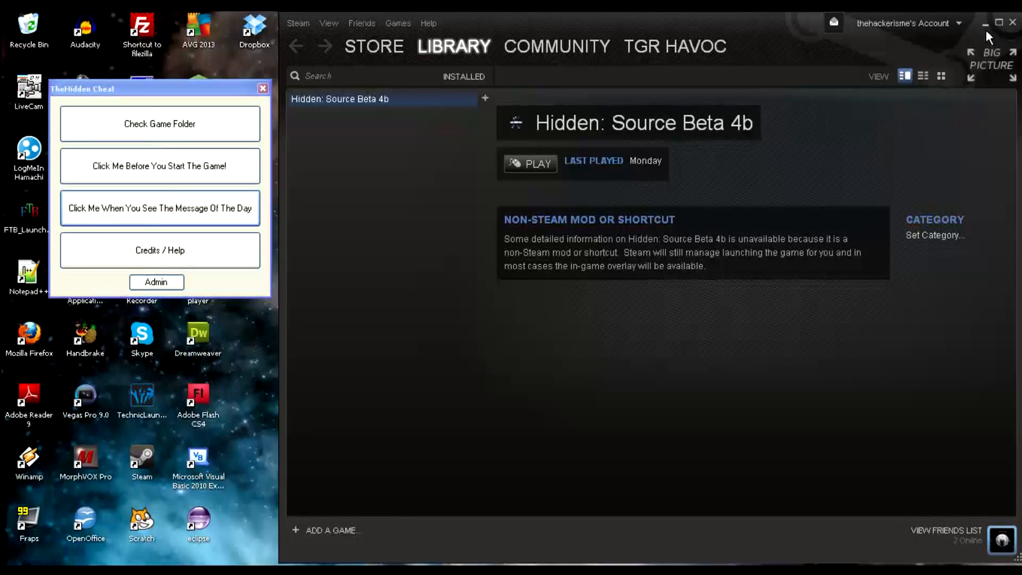
pyautogui.click(986, 22)
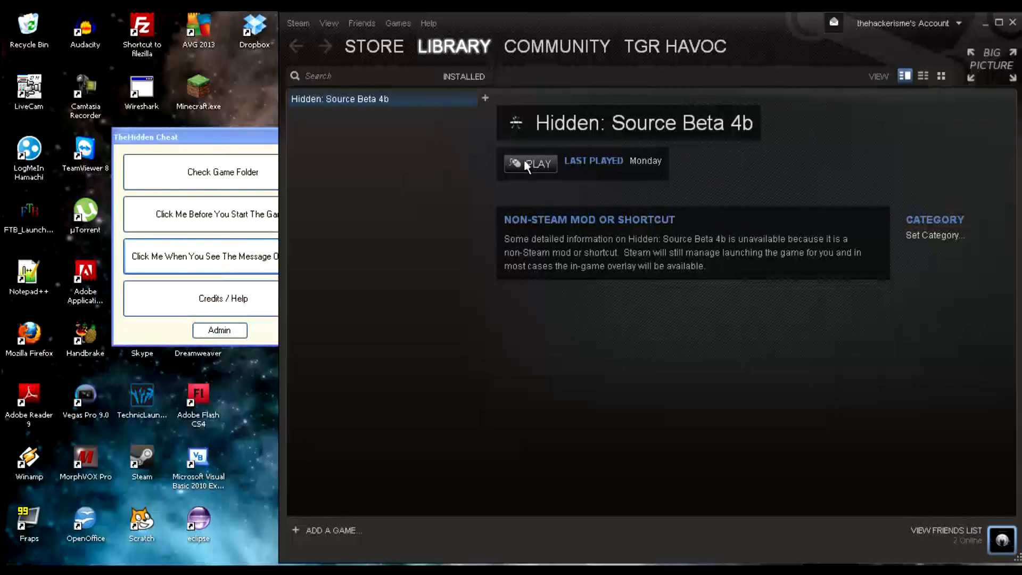
pyautogui.moveTo(891, 52)
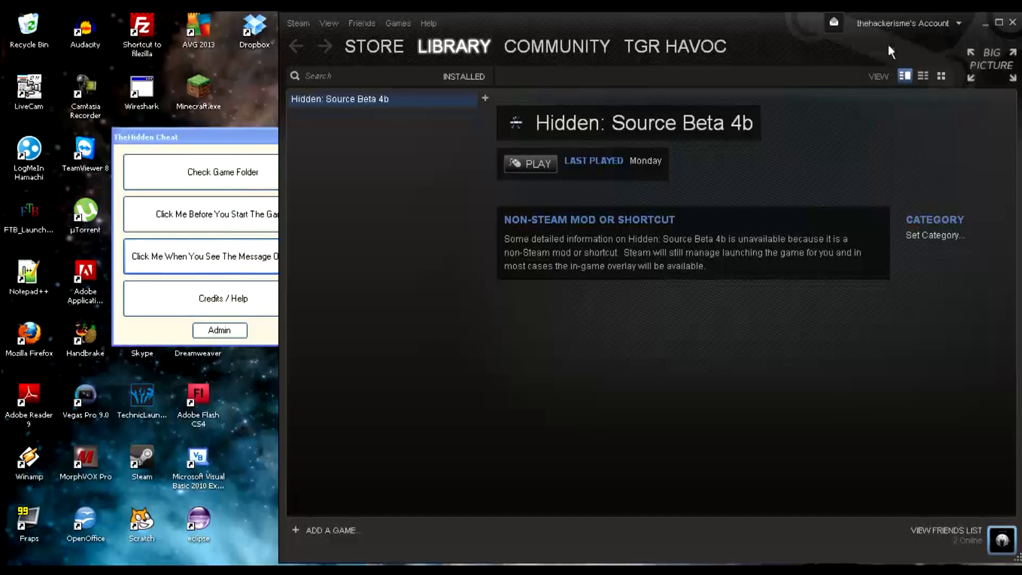
pyautogui.moveTo(839, 85)
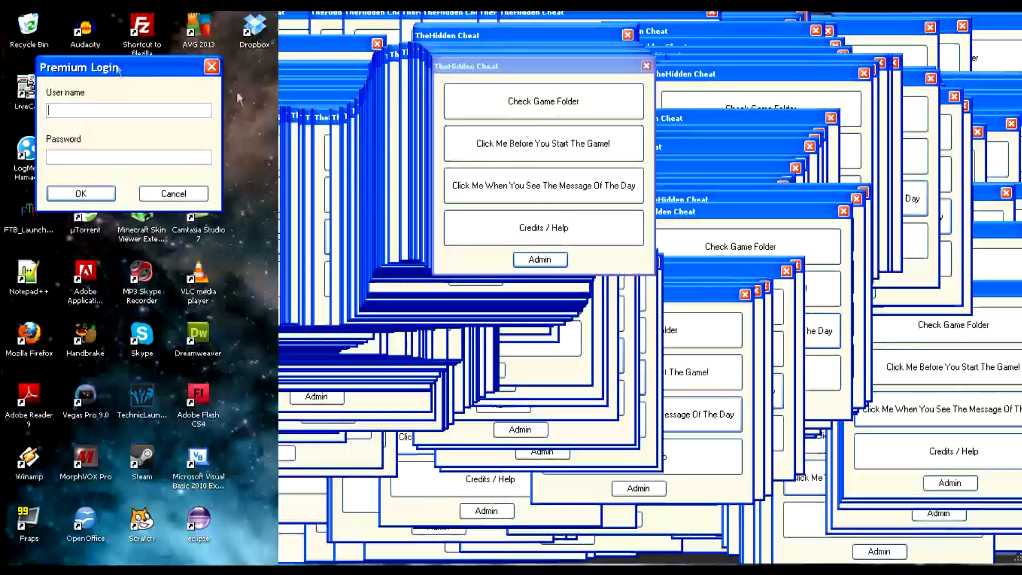
# Log in as TGR / Havoc, tick Turn Music Off, and continue back to the main window
pyautogui.write('TGR')
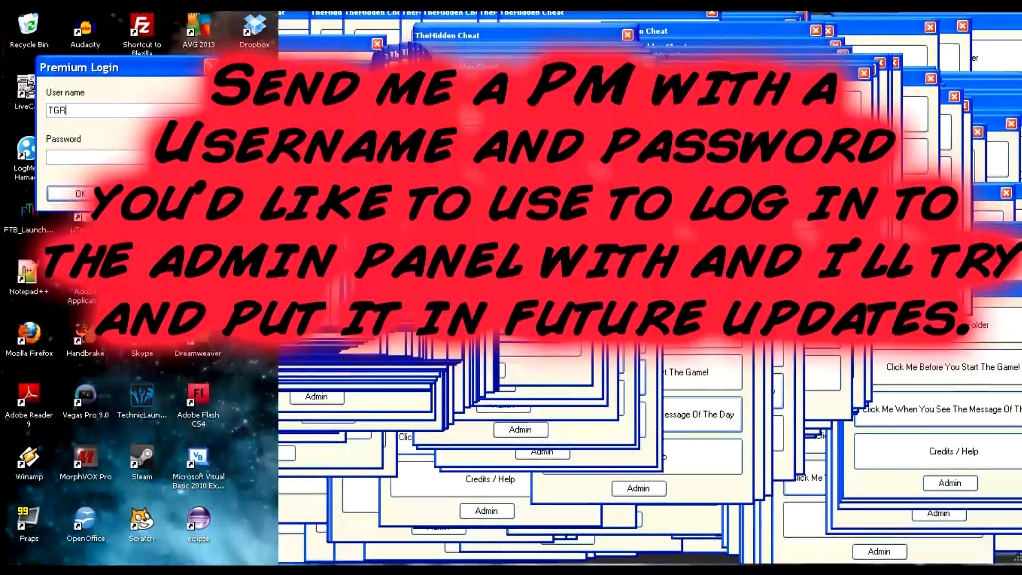
pyautogui.write('Havoc')
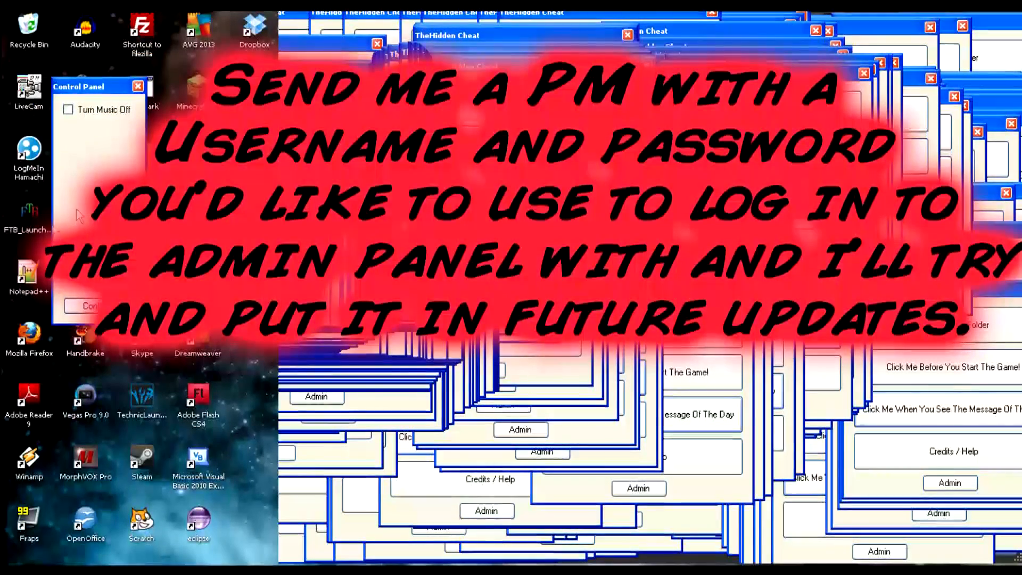
pyautogui.click(66, 108)
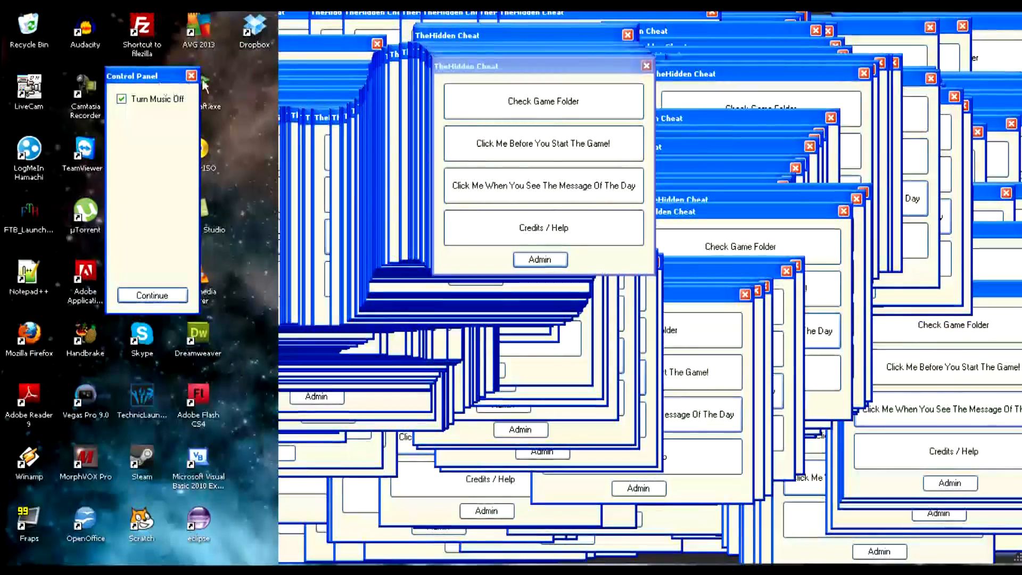
pyautogui.click(152, 295)
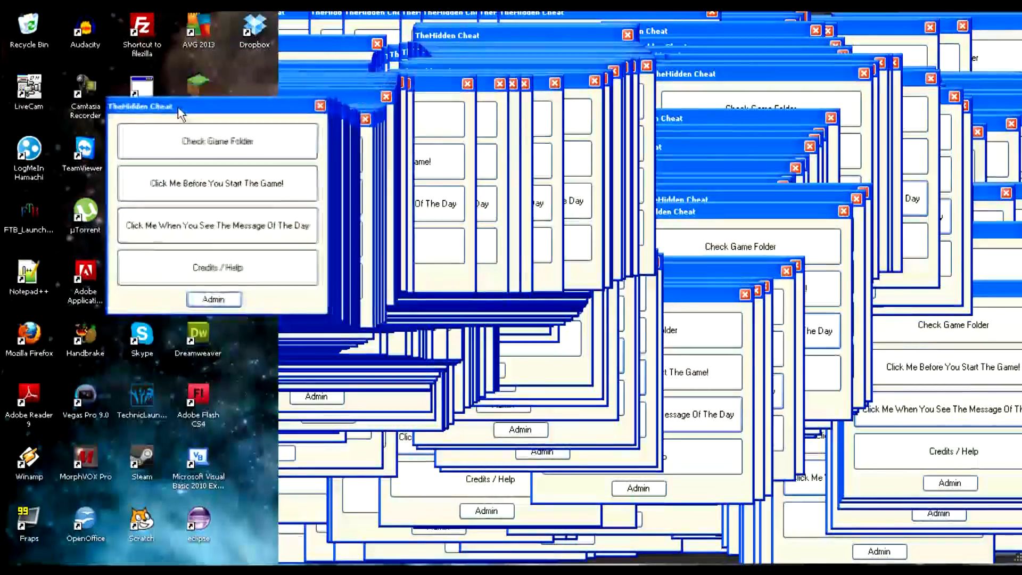